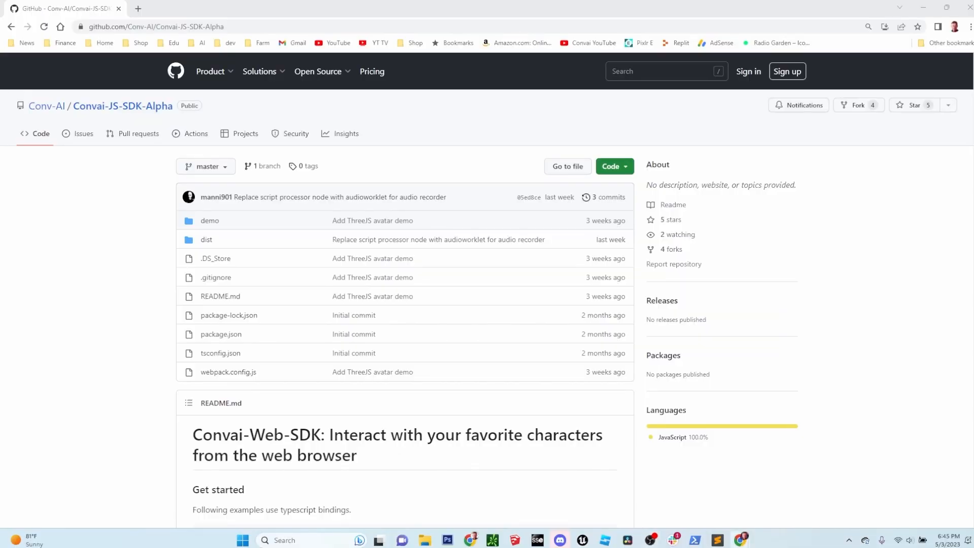
mouse_move(219, 536)
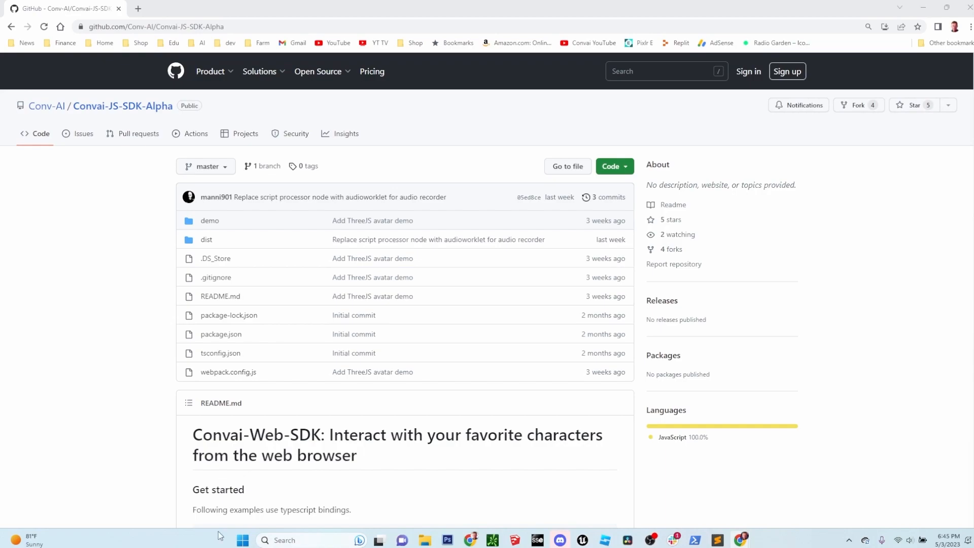
mouse_move(131, 165)
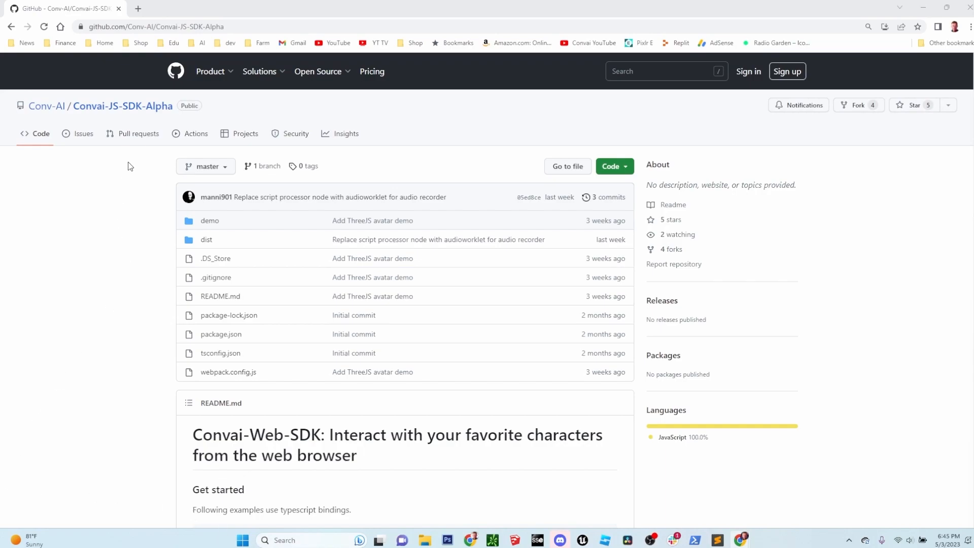
mouse_move(122, 105)
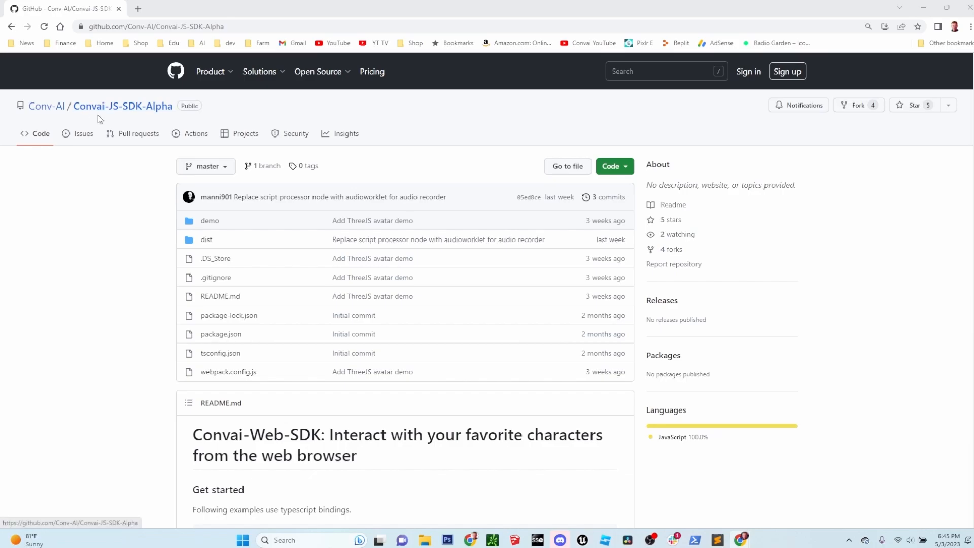
Download the Convai-JS-SDK-Alpha repository as a ZIP into Downloads and extract it.
left_click(610, 166)
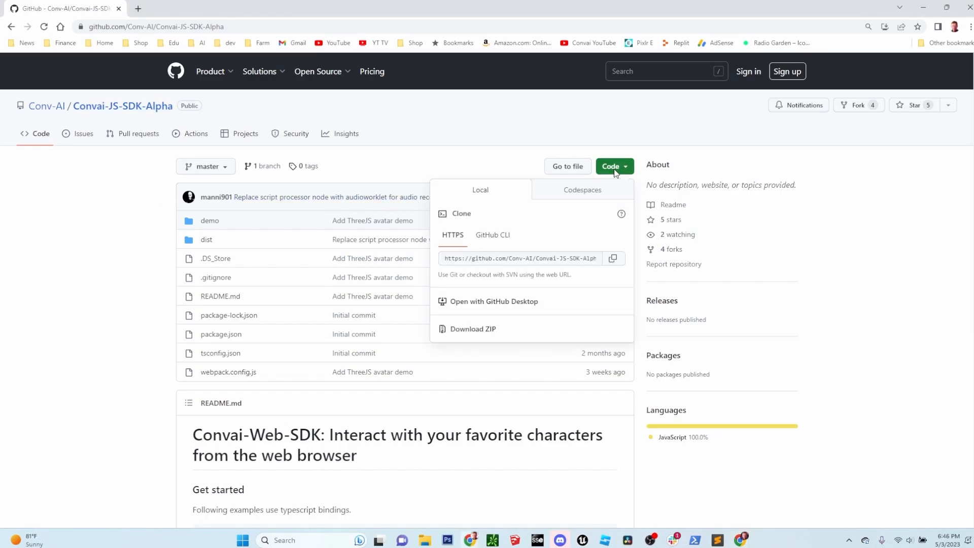
left_click(472, 329)
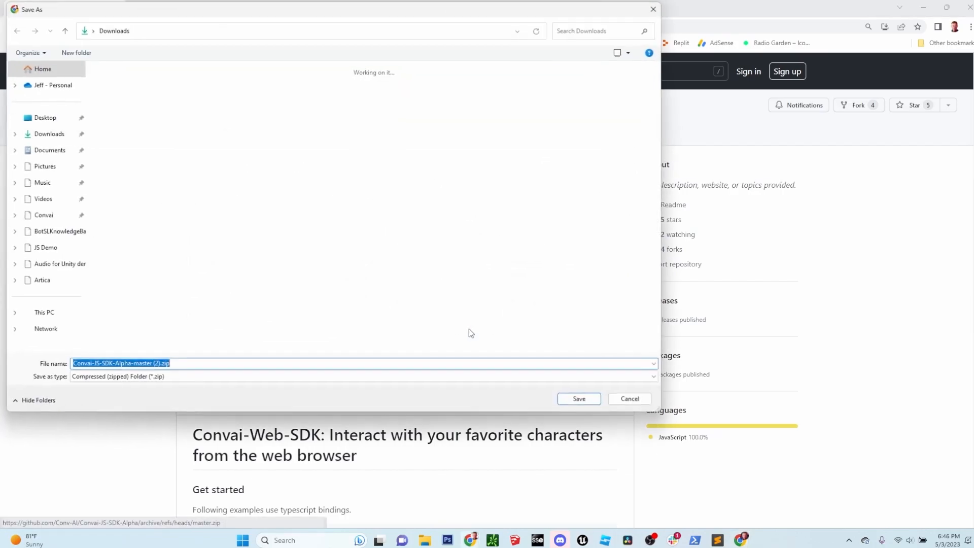
left_click(578, 398)
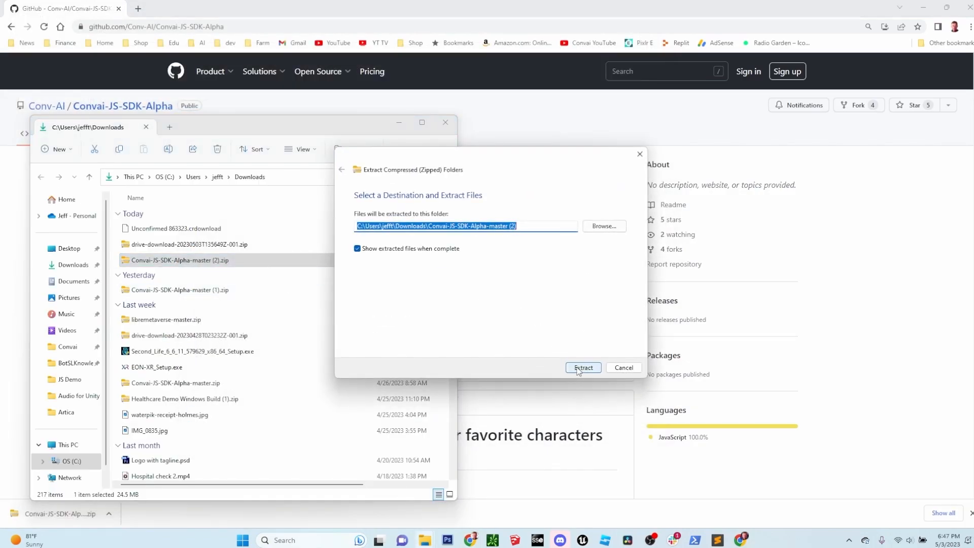
left_click(583, 367)
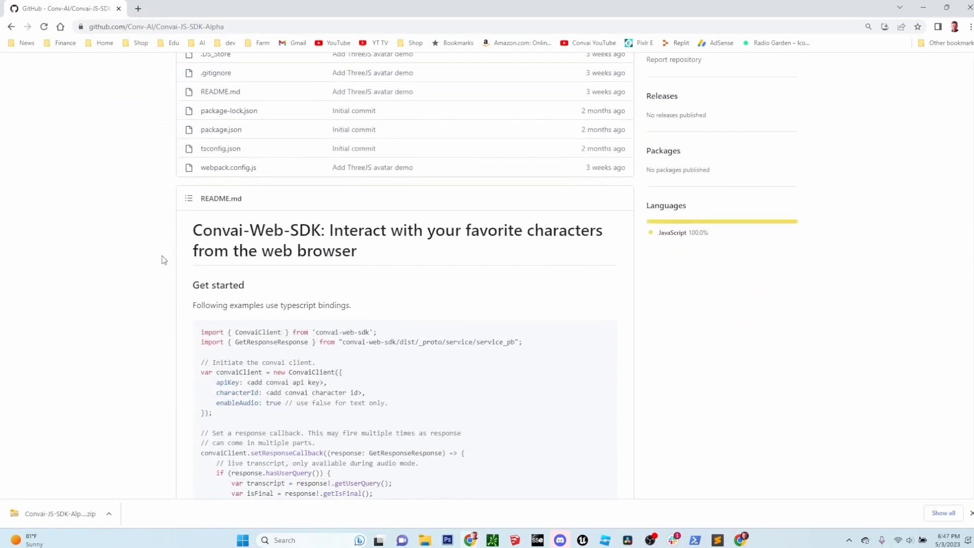
Scroll the README down to the Sample Chat React Application setup steps.
scroll("down", 3)
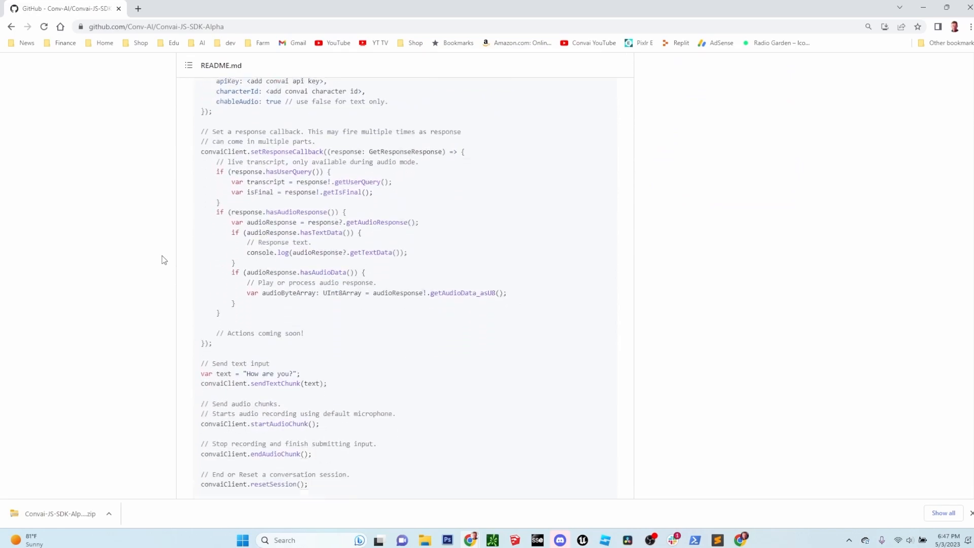
scroll("down", 3)
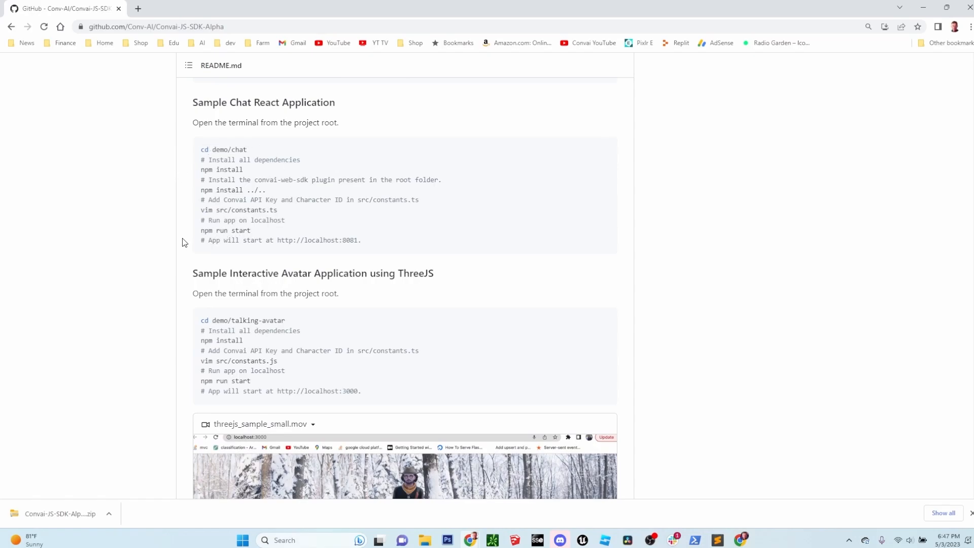
mouse_move(198, 297)
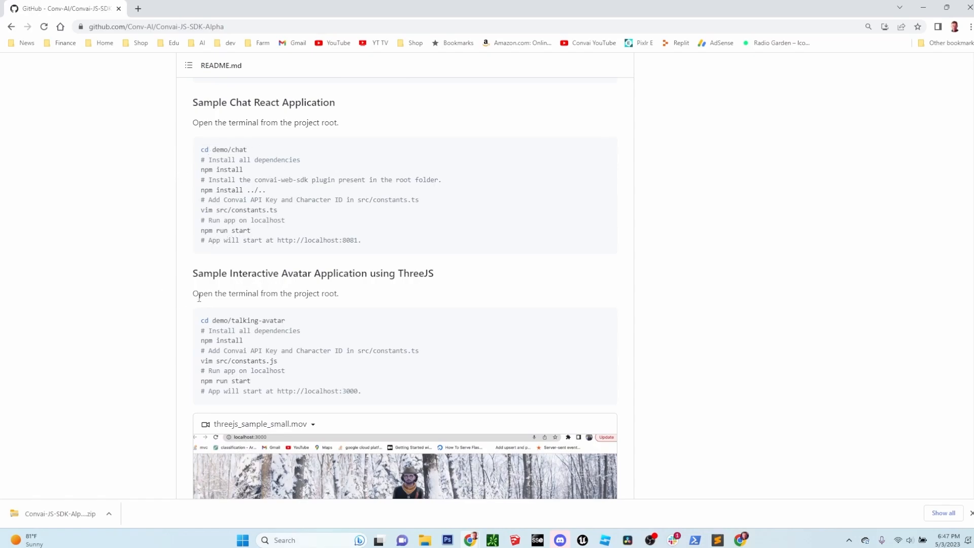
mouse_move(188, 212)
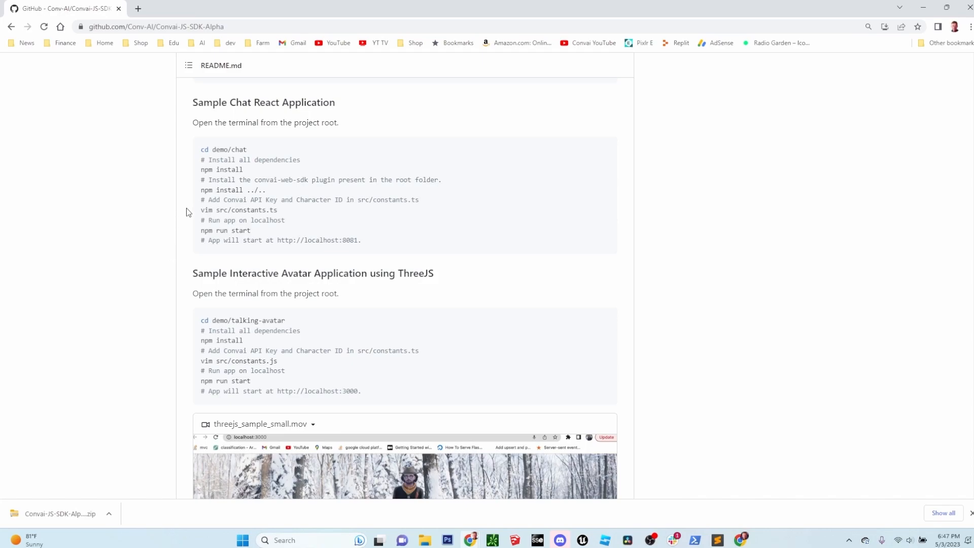
mouse_move(220, 217)
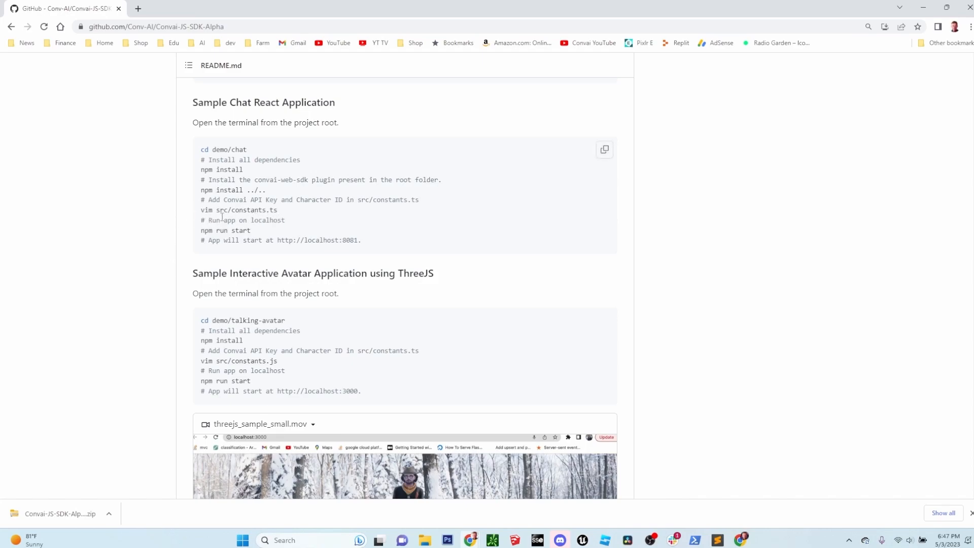
mouse_move(174, 234)
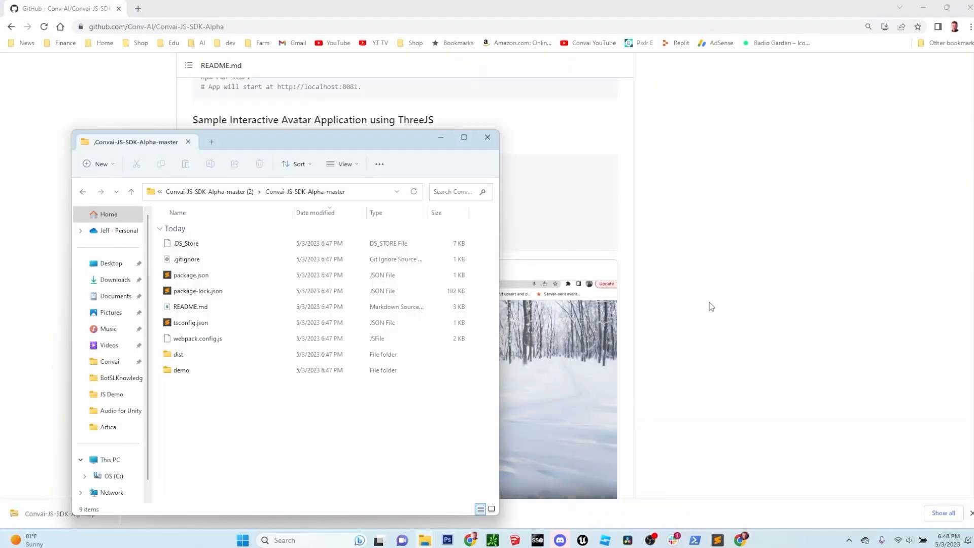
Browse into the demo\chat\src folder of the extracted SDK.
left_click(190, 322)
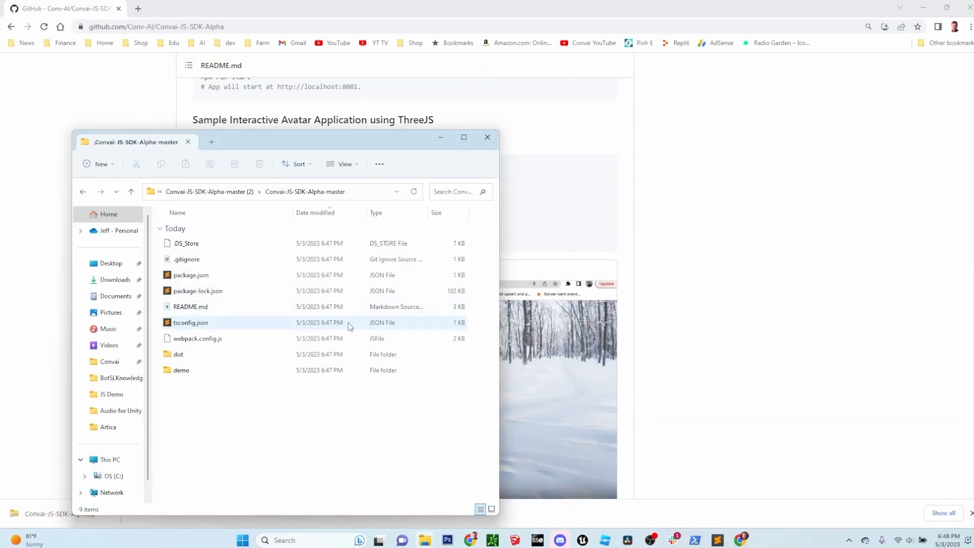
double_click(180, 370)
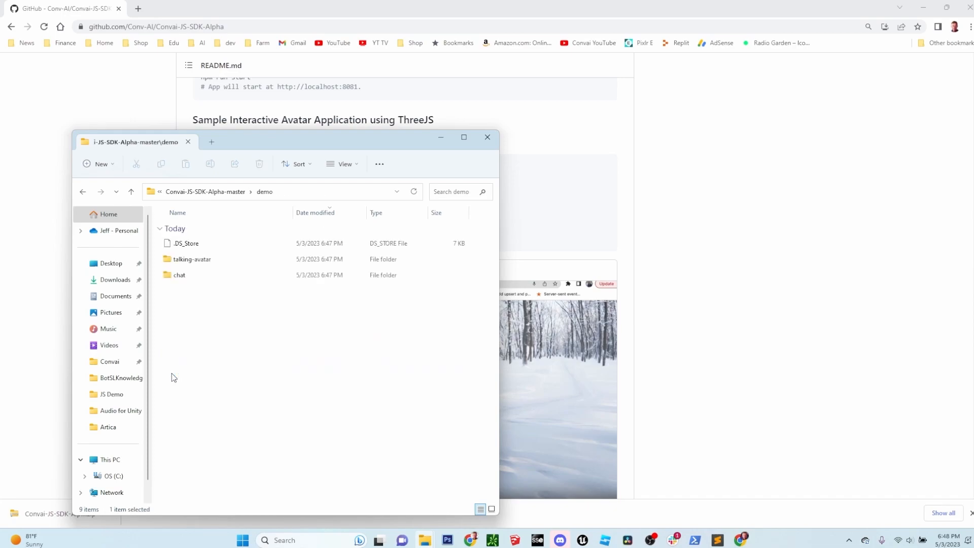
left_click(179, 275)
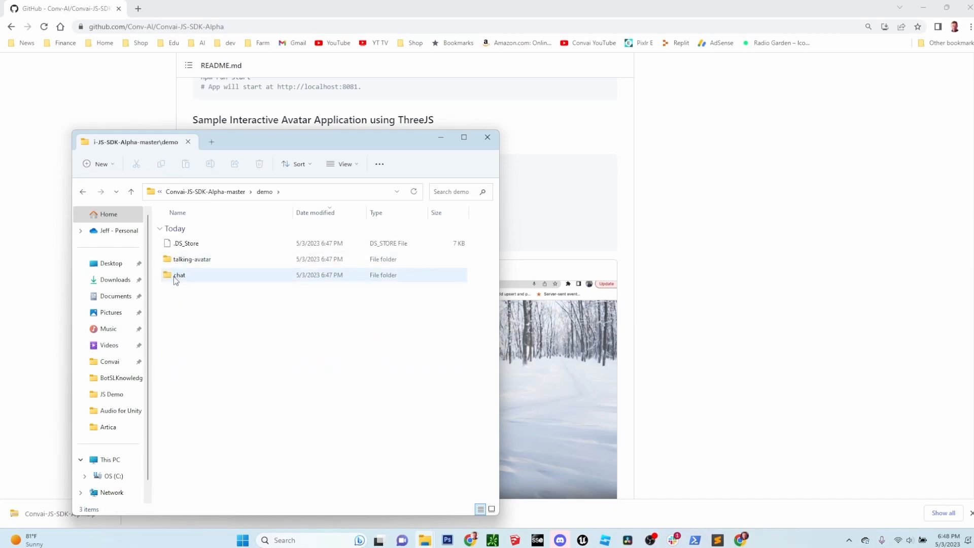
left_click(179, 275)
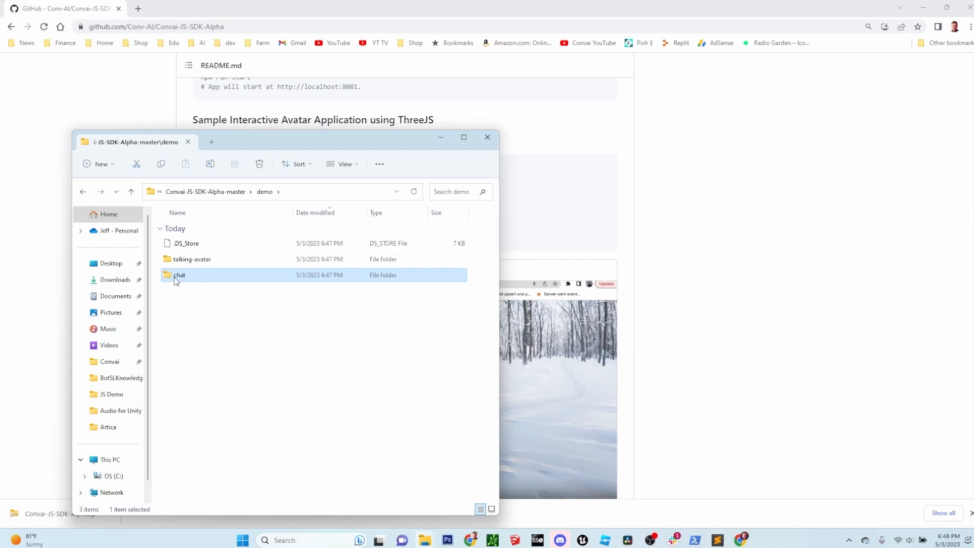
double_click(179, 275)
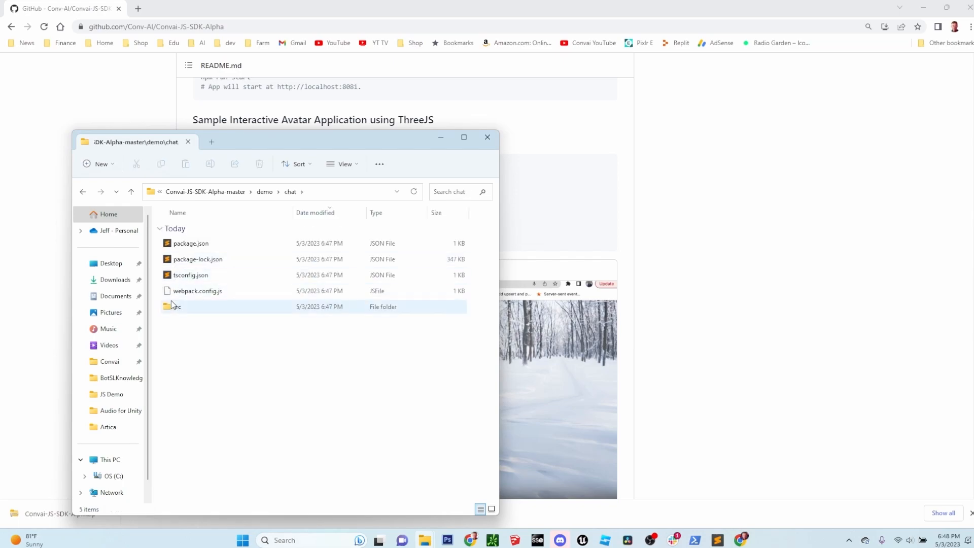
double_click(176, 306)
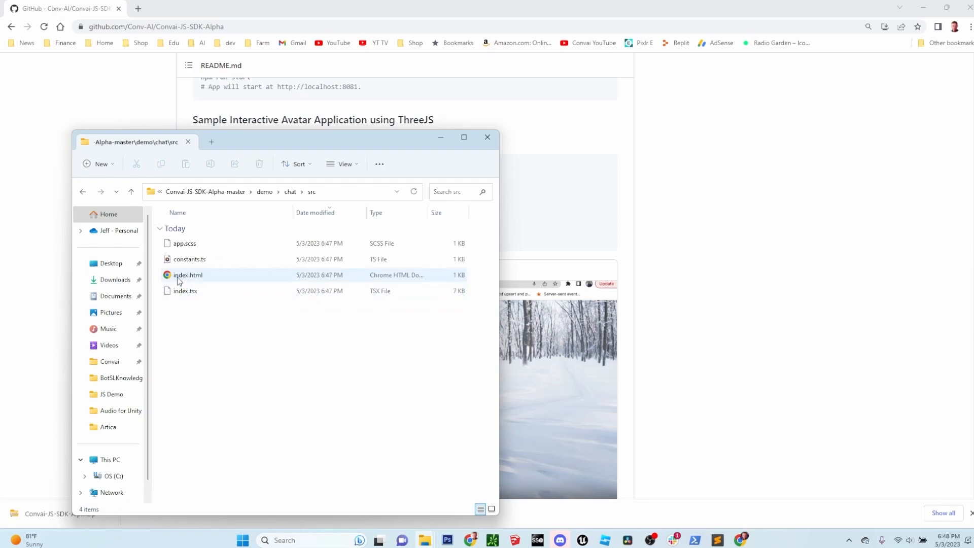
Open constants.ts in Notepad and switch to the Convai characters dashboard for the key.
left_click(189, 259)
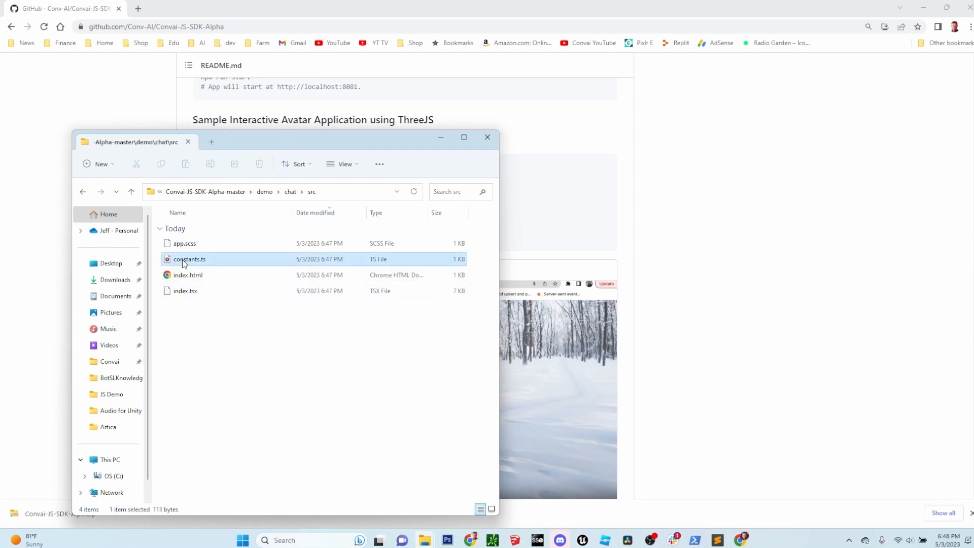
right_click(190, 259)
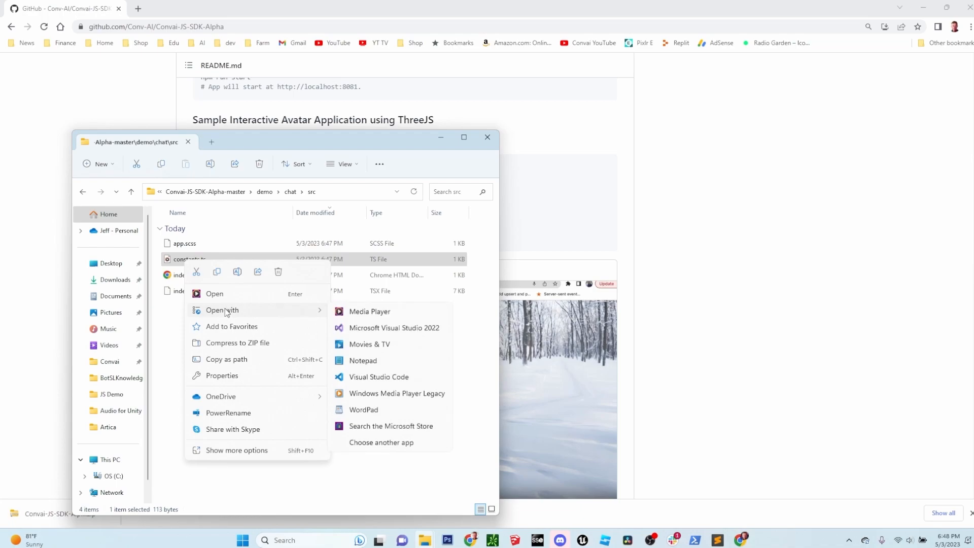
left_click(363, 360)
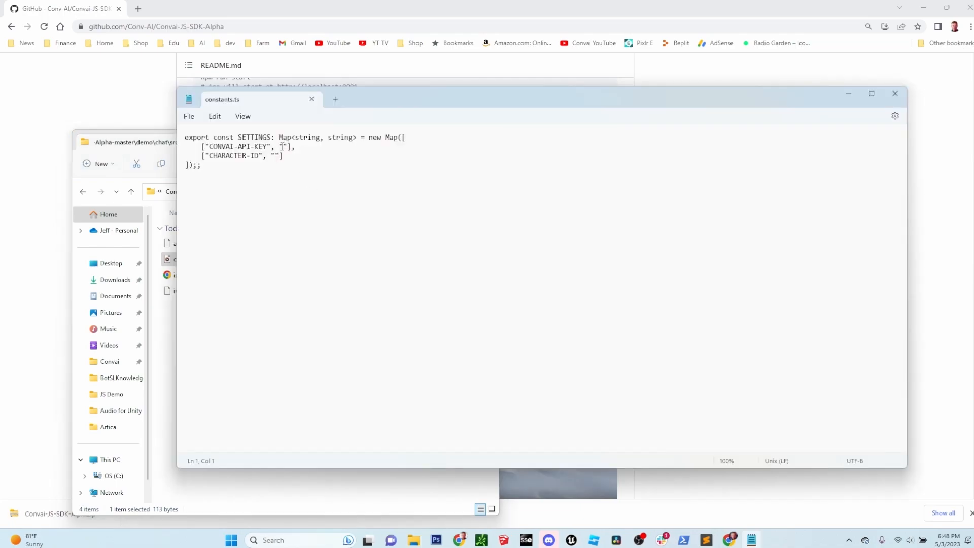
left_click(280, 156)
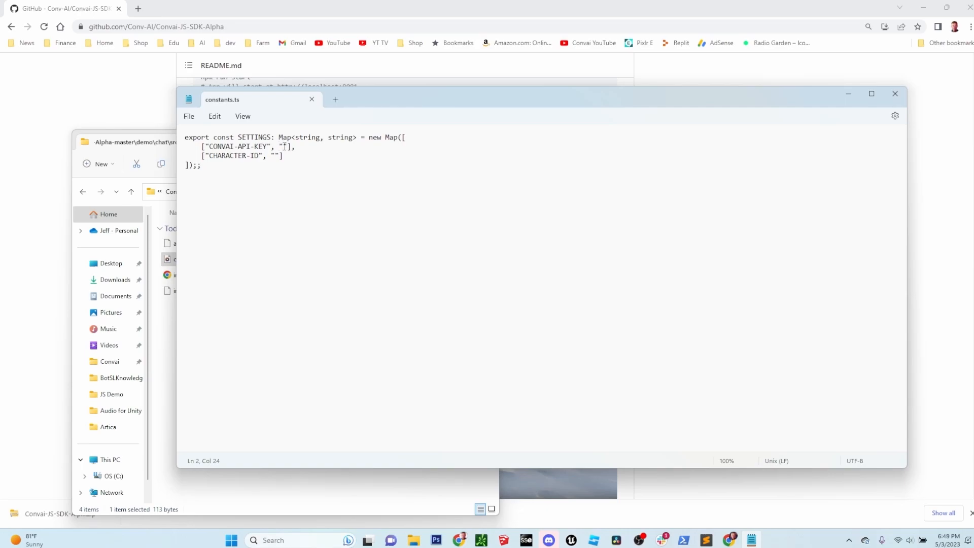
left_click(524, 8)
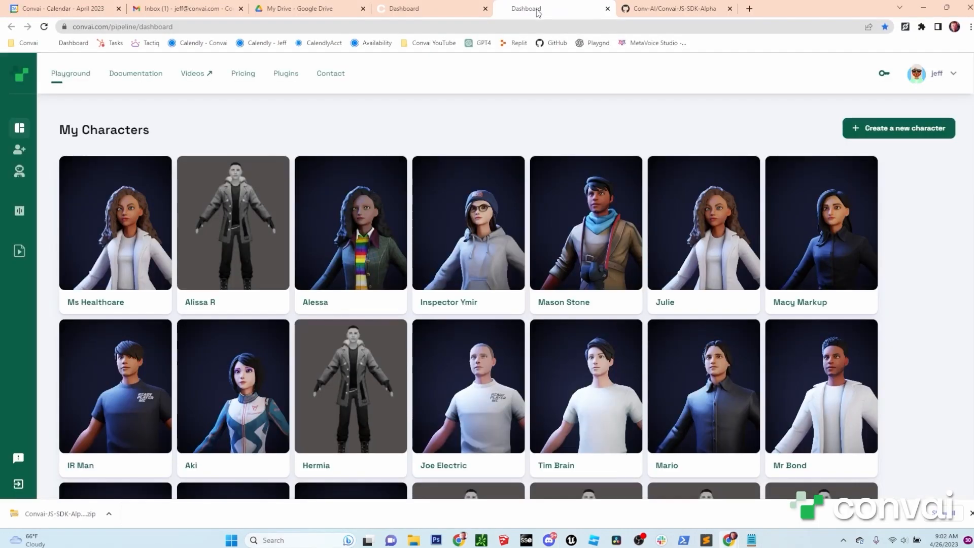
mouse_move(474, 114)
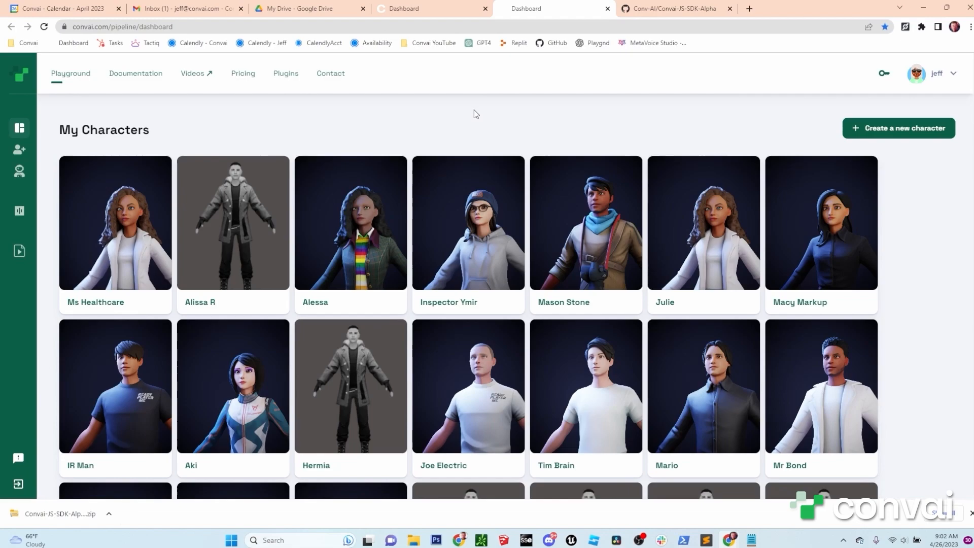
mouse_move(882, 73)
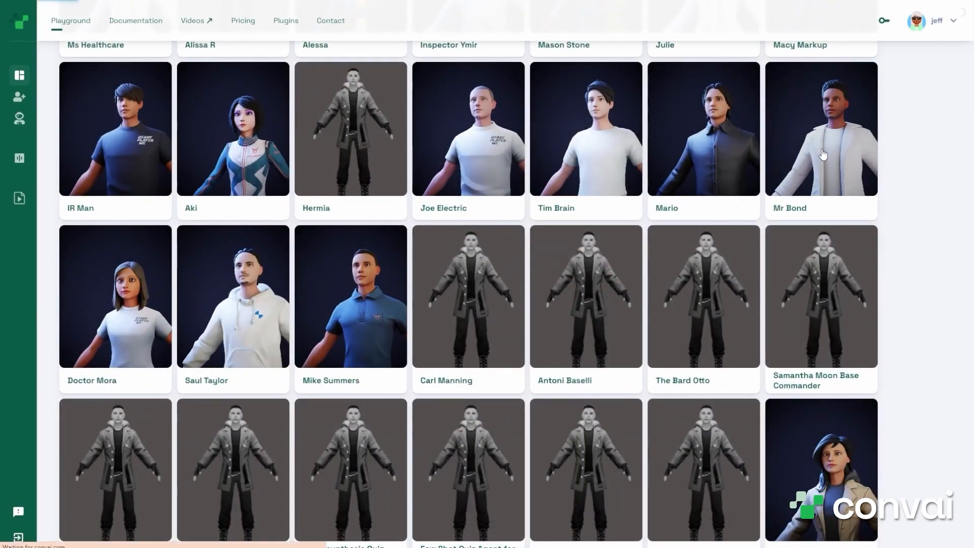
Copy Mr Bond's character ID d6111c74-99bd-11ed-a883-42010a80000d into CHARACTER-ID in constants.ts.
left_click(820, 128)
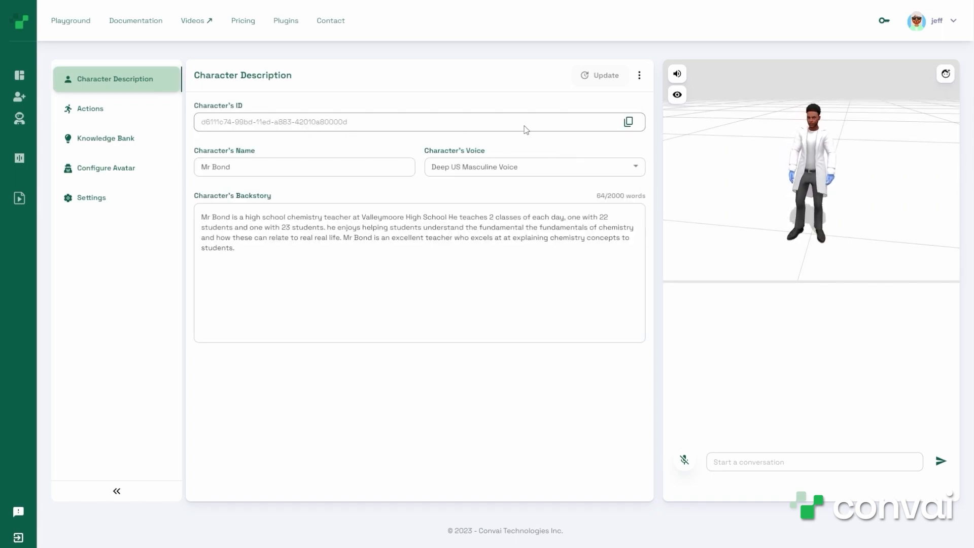
left_click(626, 122)
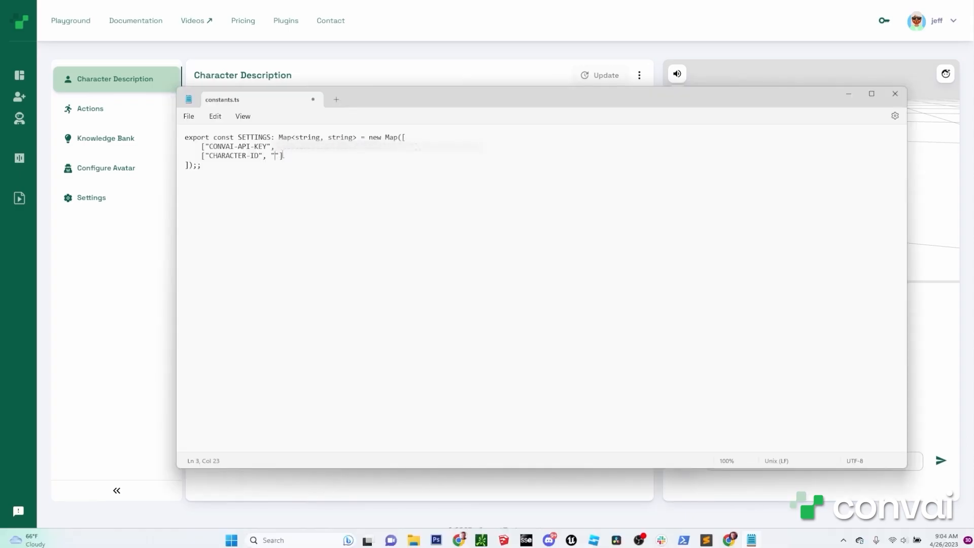
type("d6111c74-99bd-11ed-a883-42010a80000d")
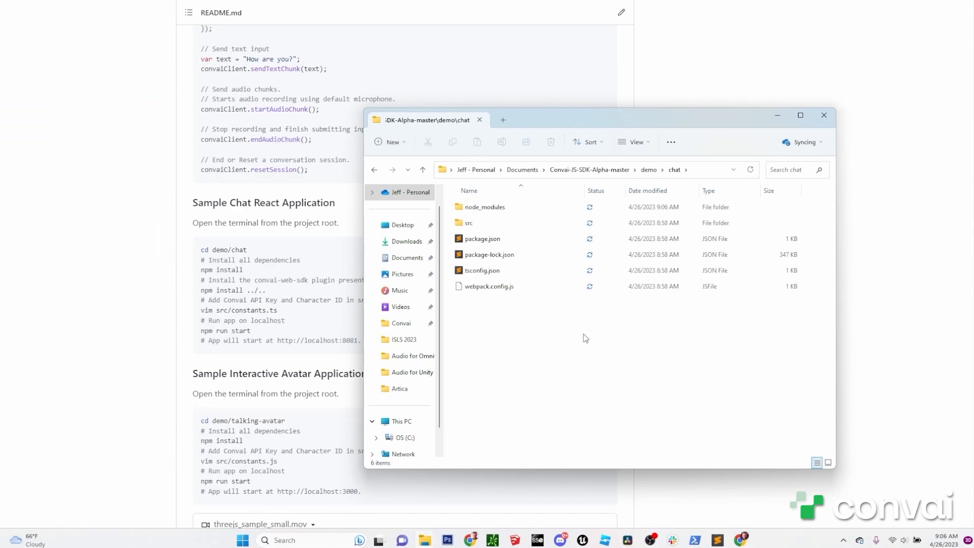
Open a terminal in the chat demo folder.
right_click(585, 337)
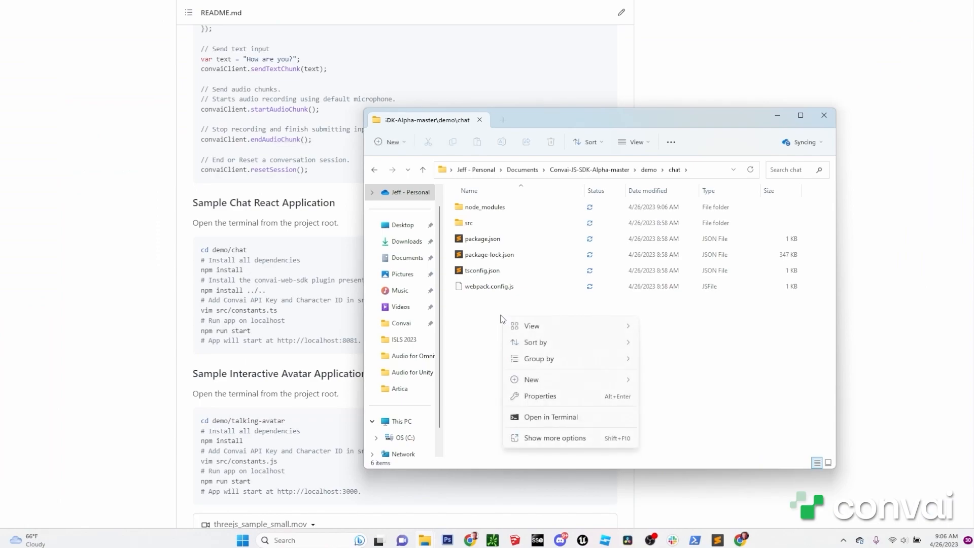
mouse_move(543, 420)
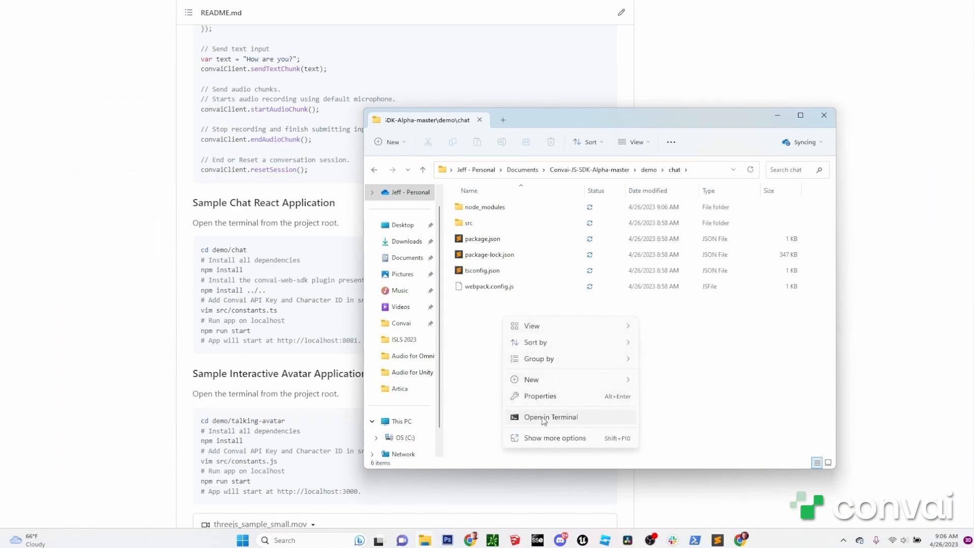
left_click(548, 417)
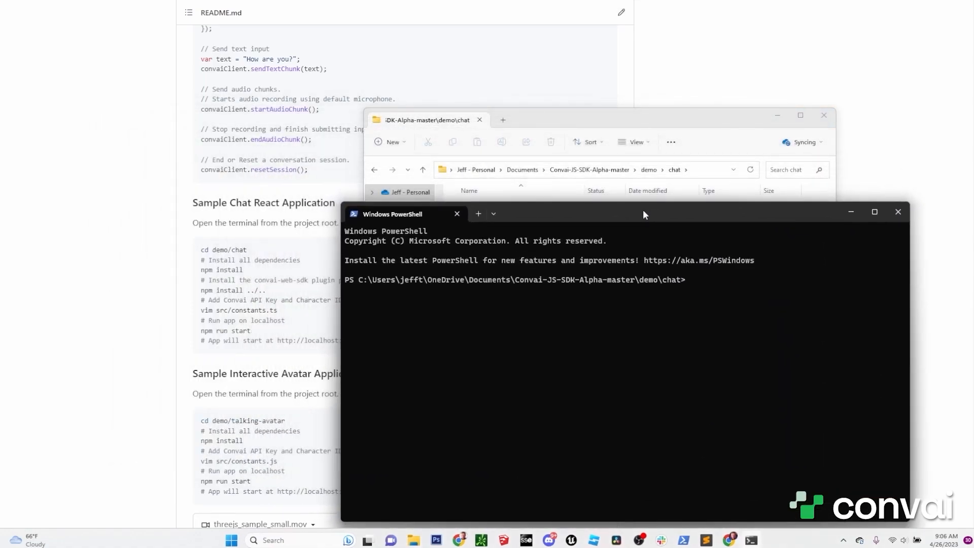
Run npm install, then npm install ../.. to add the root SDK package.
type("n")
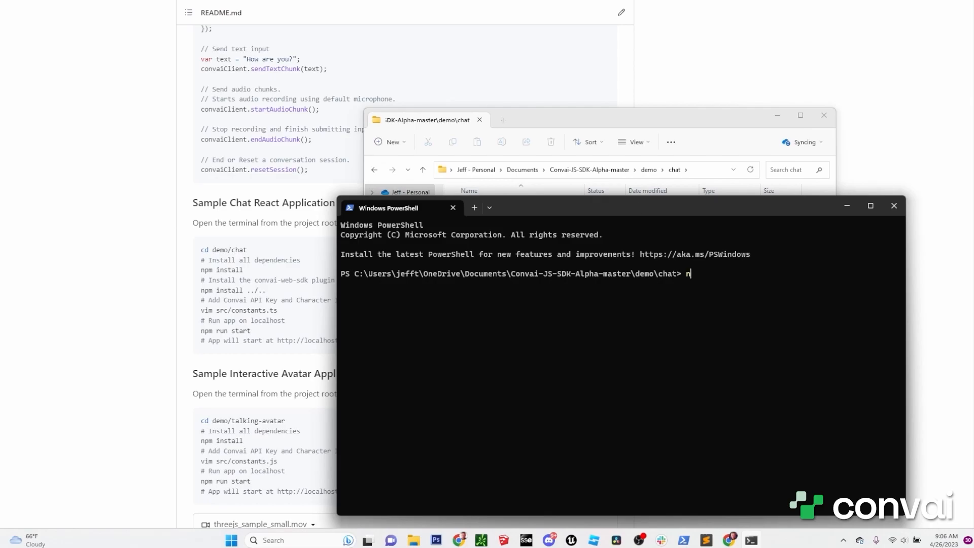
type("pm insta")
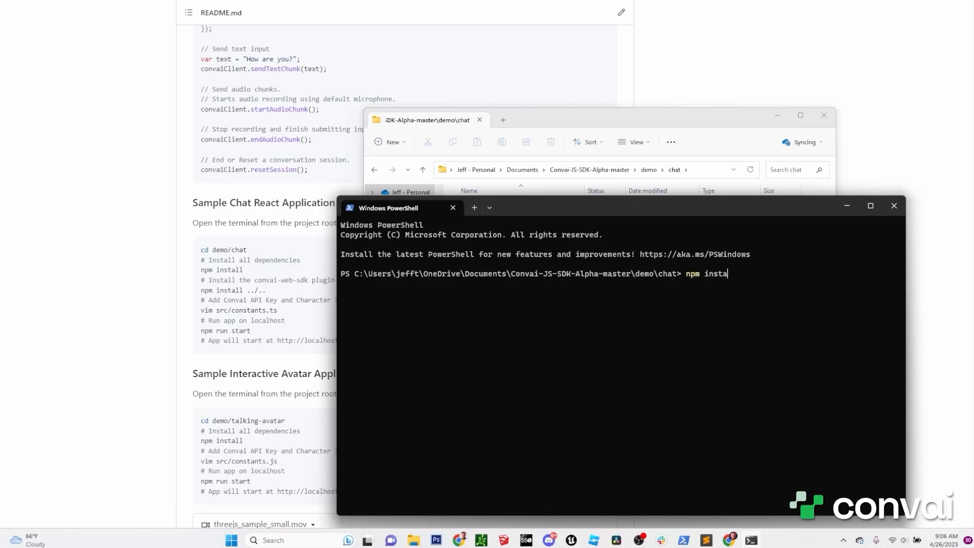
key("Return")
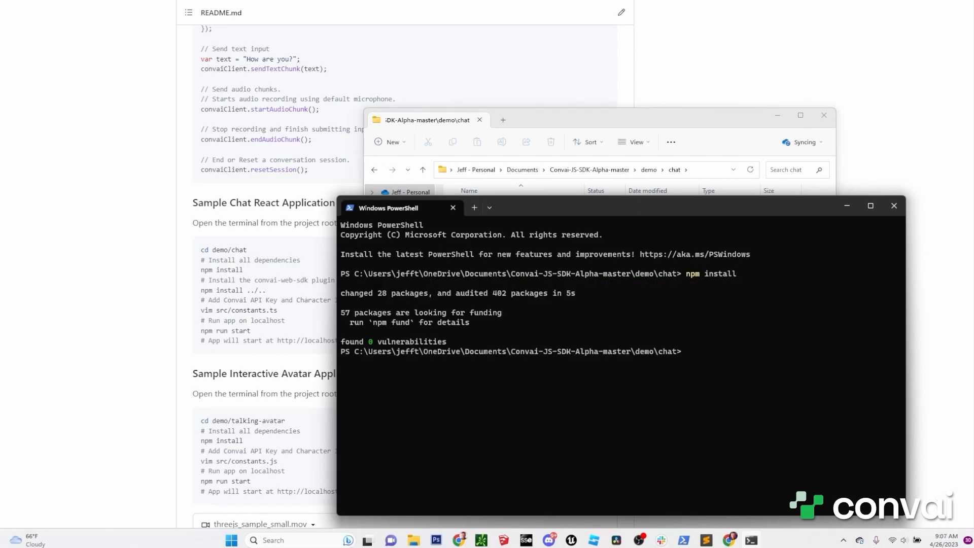
type("npm")
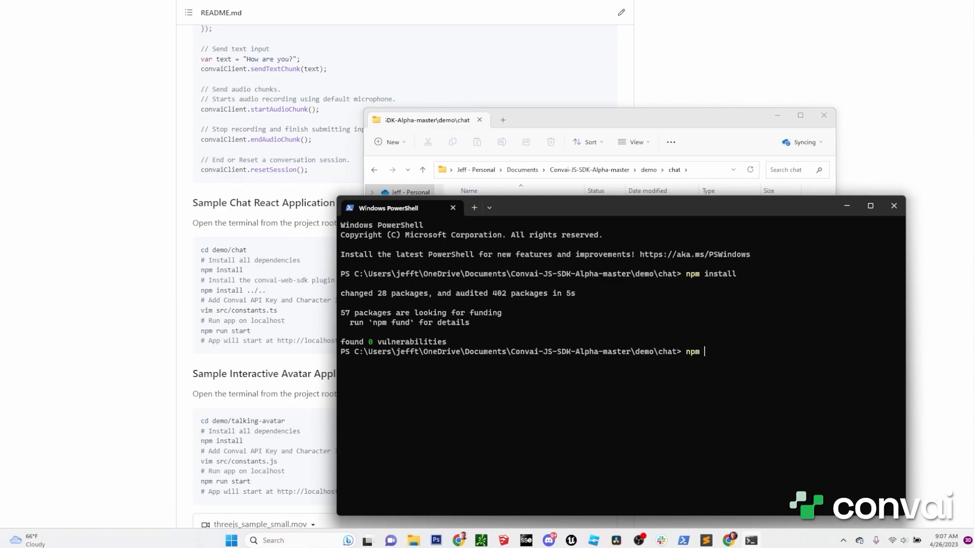
type("install")
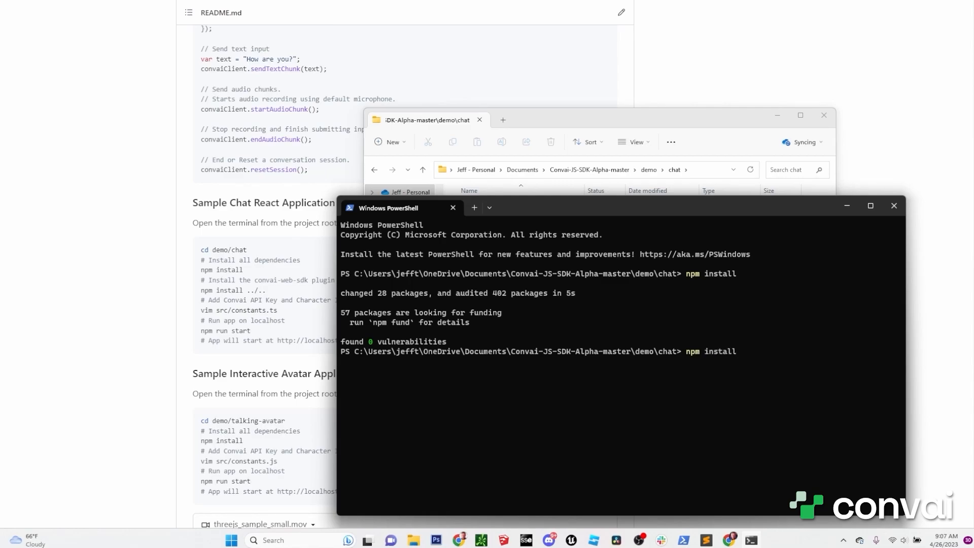
type("../..")
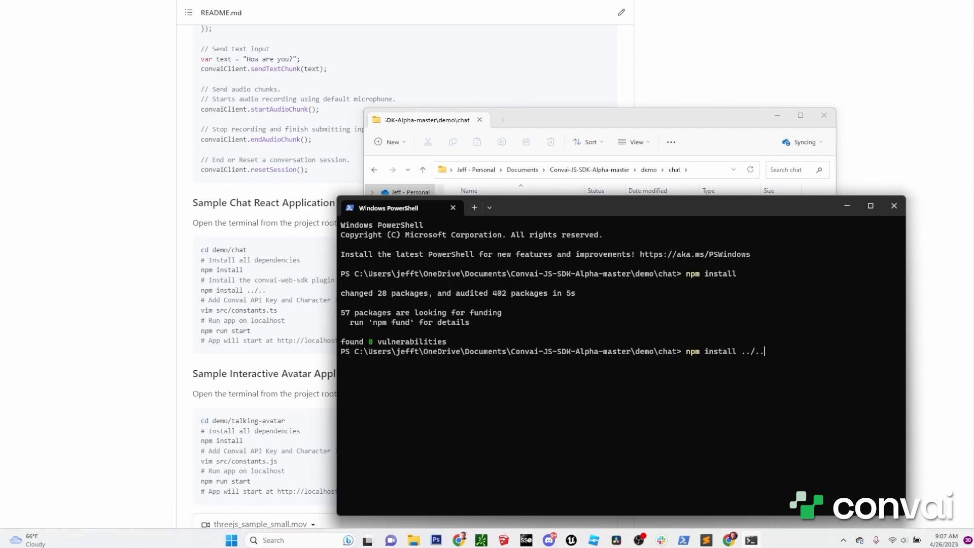
key("Return")
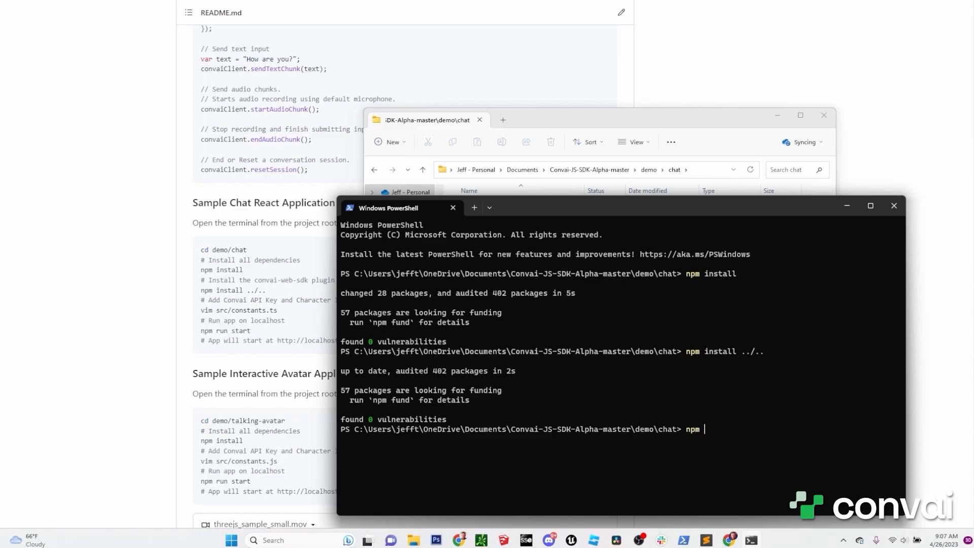
Start the chat app on localhost with npm run start.
type("run start")
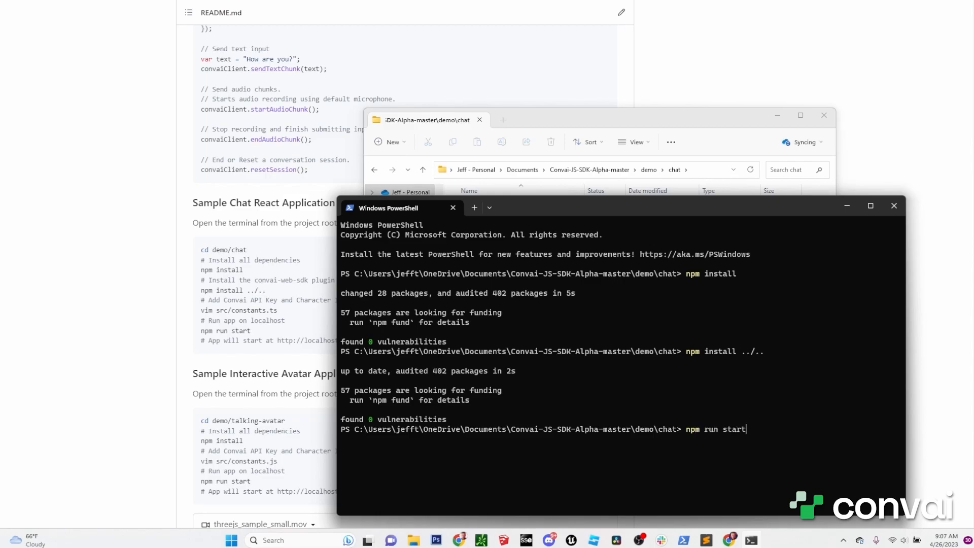
key("Return")
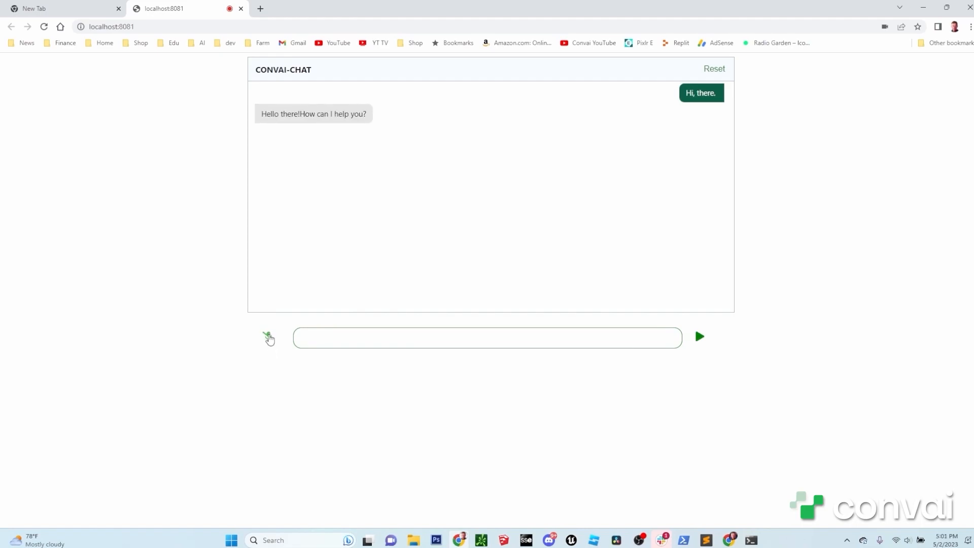
Record and send the spoken question "What subjects do you teach?" via the microphone button.
left_click(698, 337)
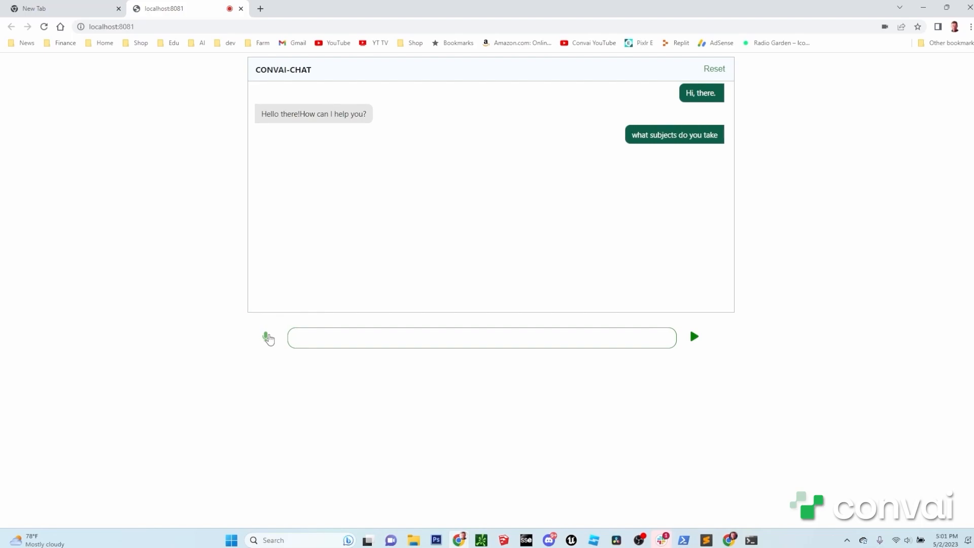
left_click(694, 335)
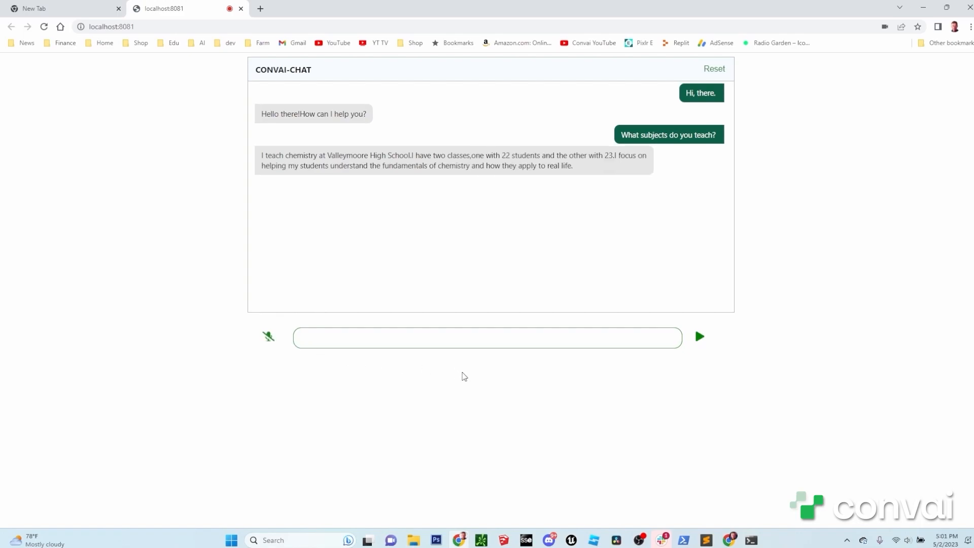
mouse_move(764, 312)
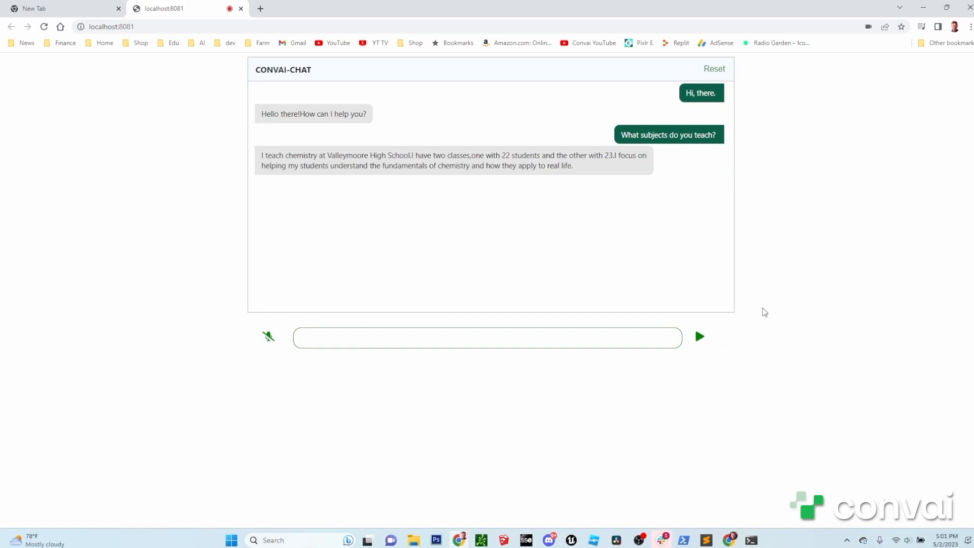
mouse_move(764, 289)
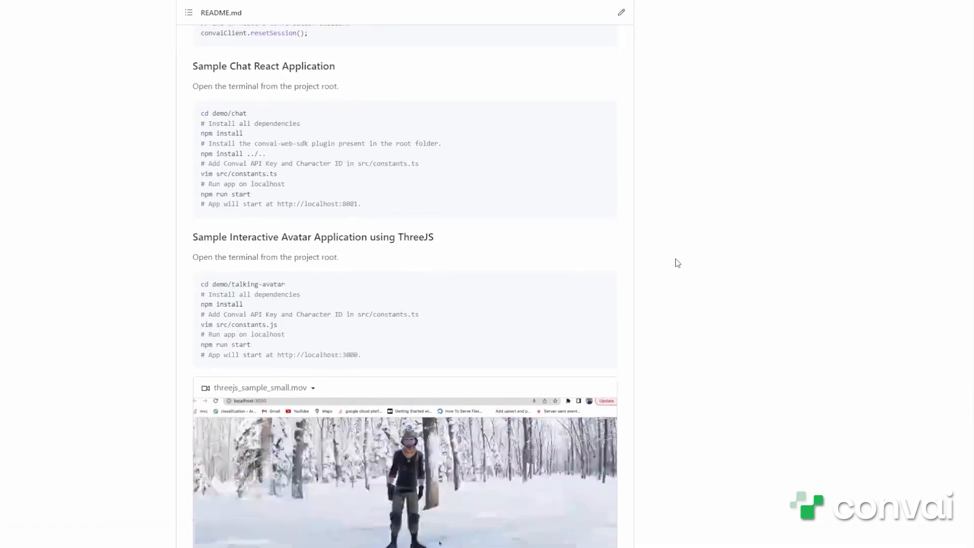
Open the talking-avatar demo's constants.js from demo\talking-avatar\src in Notepad.
scroll("down", 3)
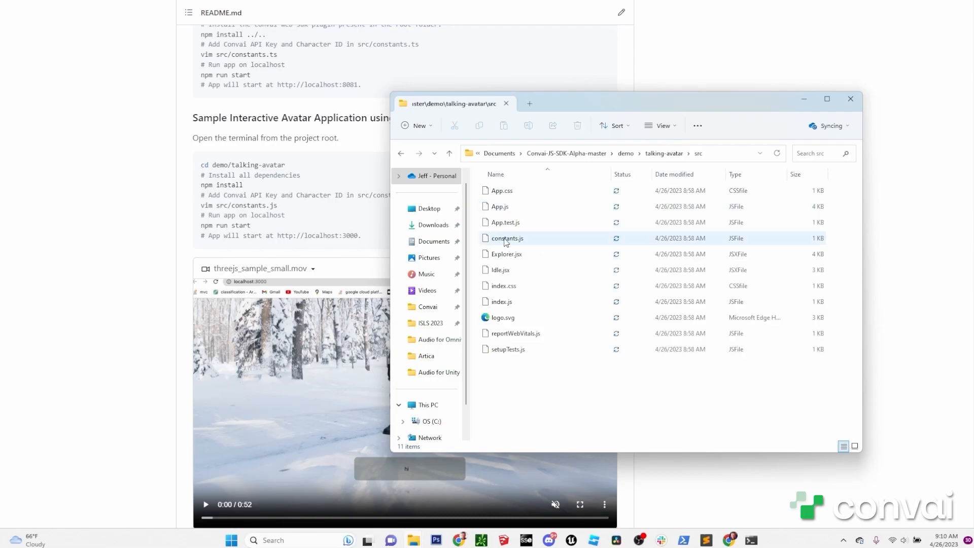
right_click(506, 238)
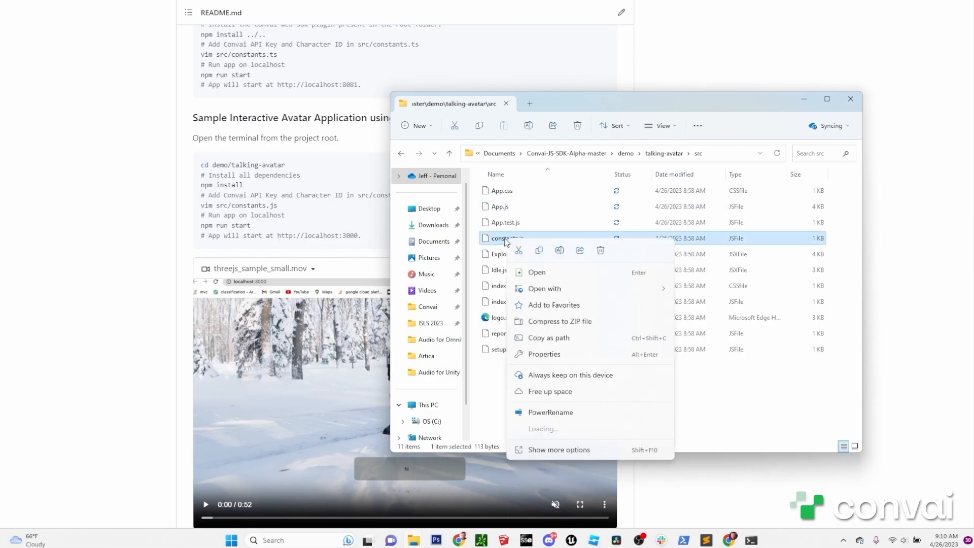
left_click(536, 272)
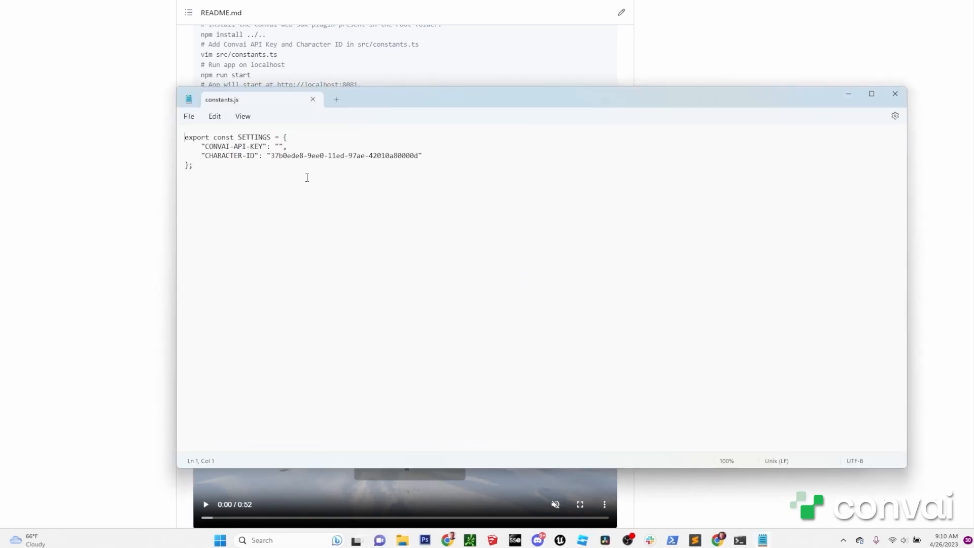
Fill in the CONVAI-API-KEY value in the talking-avatar constants.js.
left_click(278, 146)
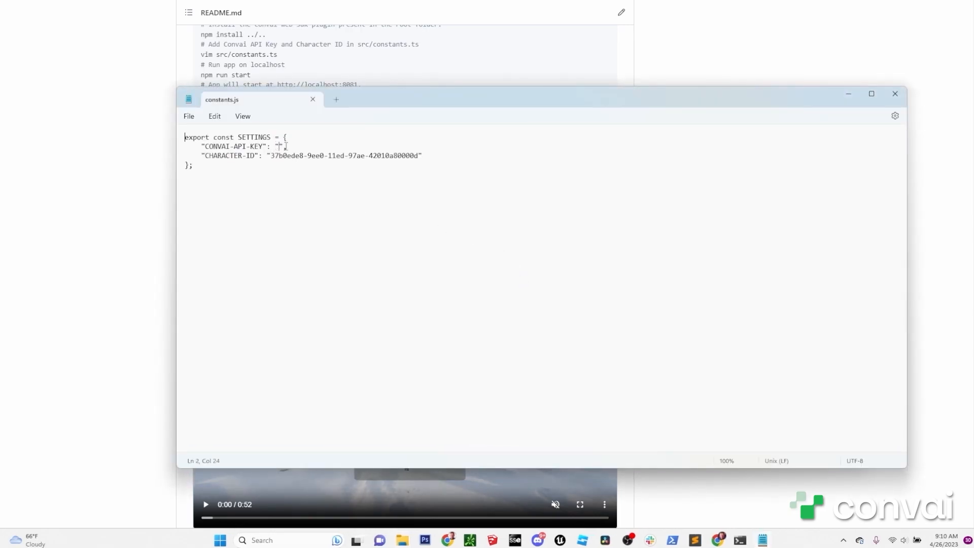
type(",")
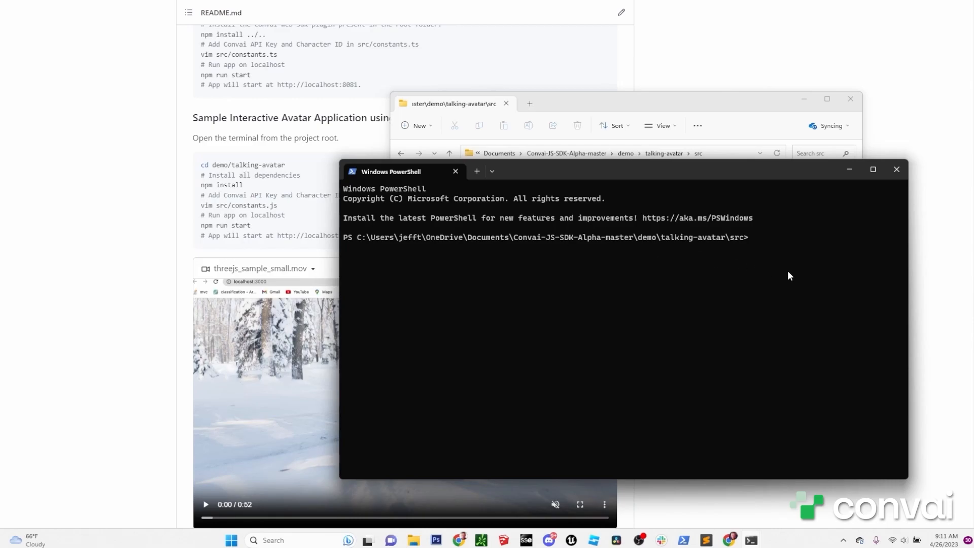
Run npm install for the talking-avatar demo.
type("npm install")
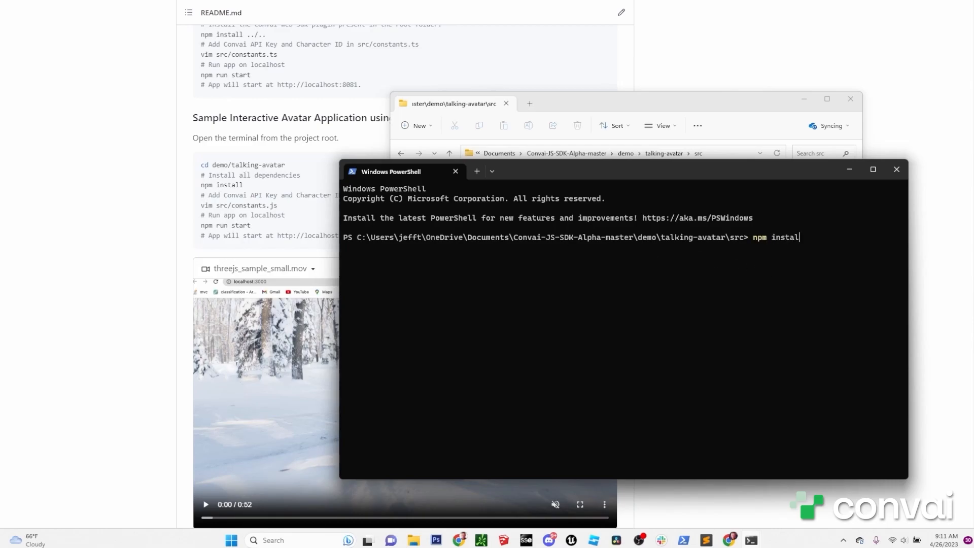
key("Return")
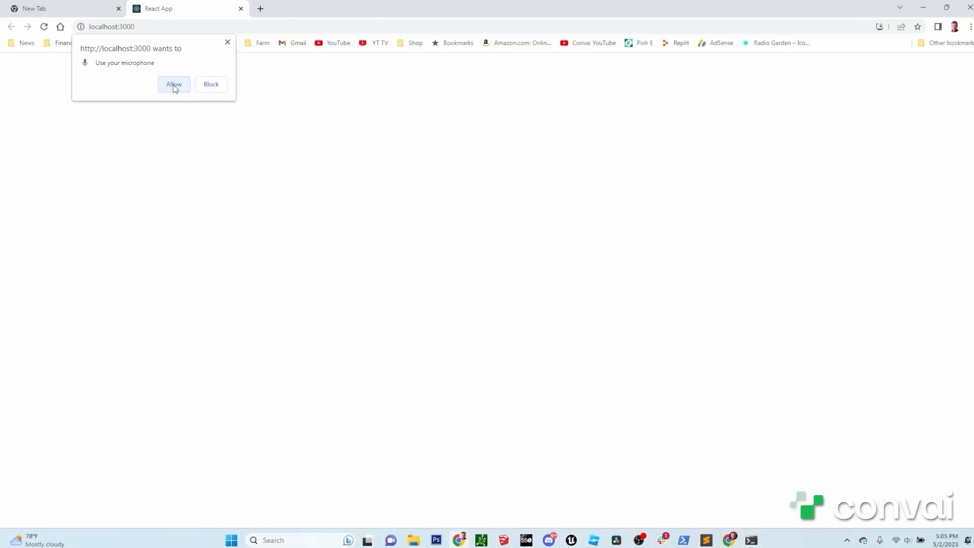
Allow microphone access and ask the avatar "What is this place?" to hear about the Andes.
left_click(173, 84)
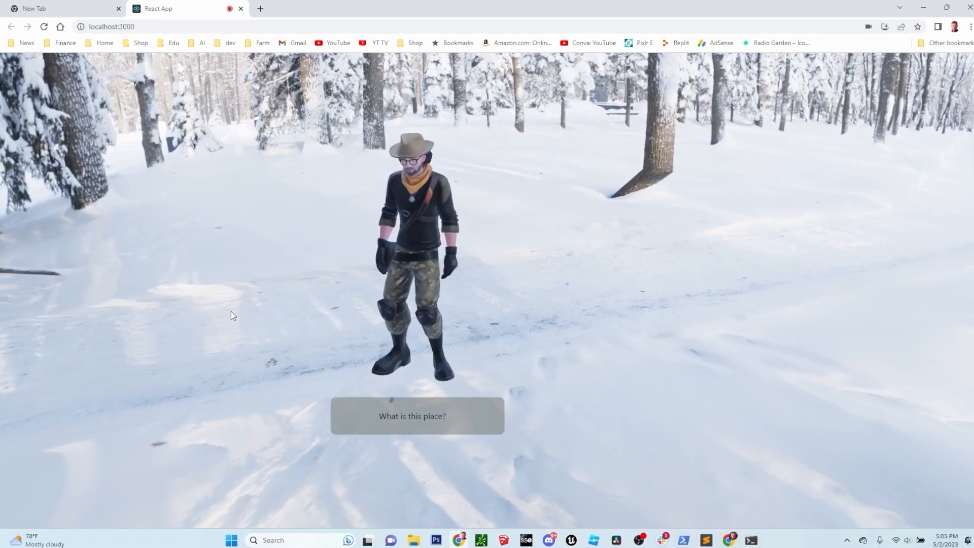
left_click(416, 416)
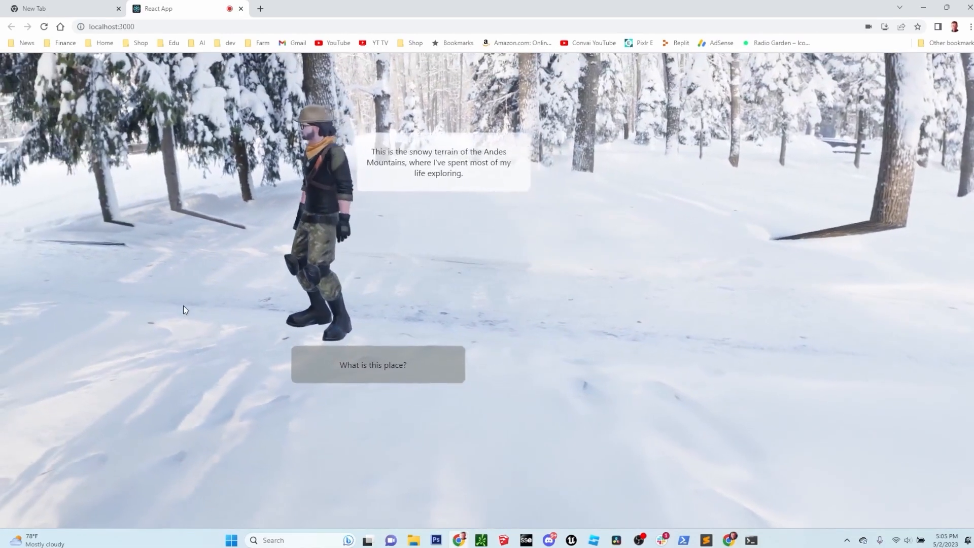